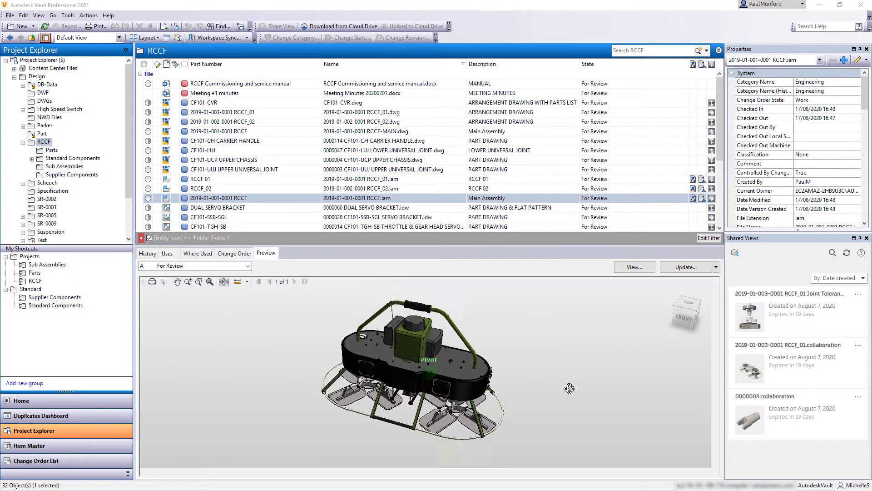
left_click(197, 254)
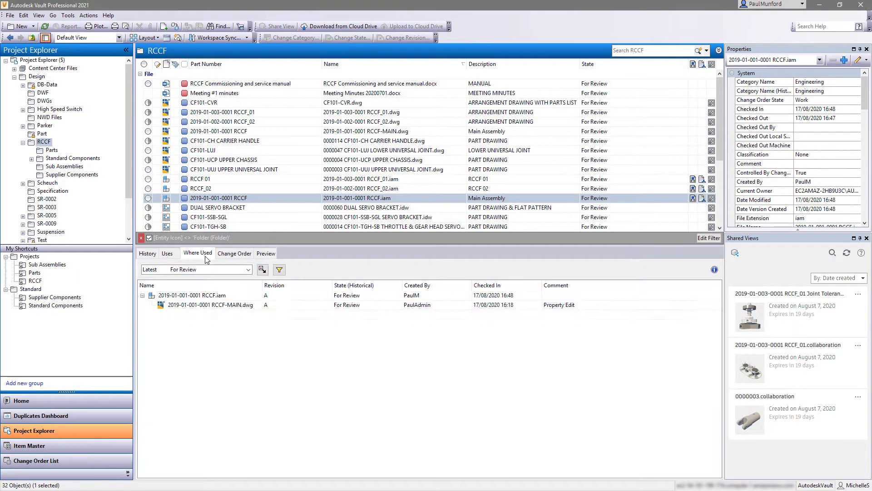
left_click(147, 254)
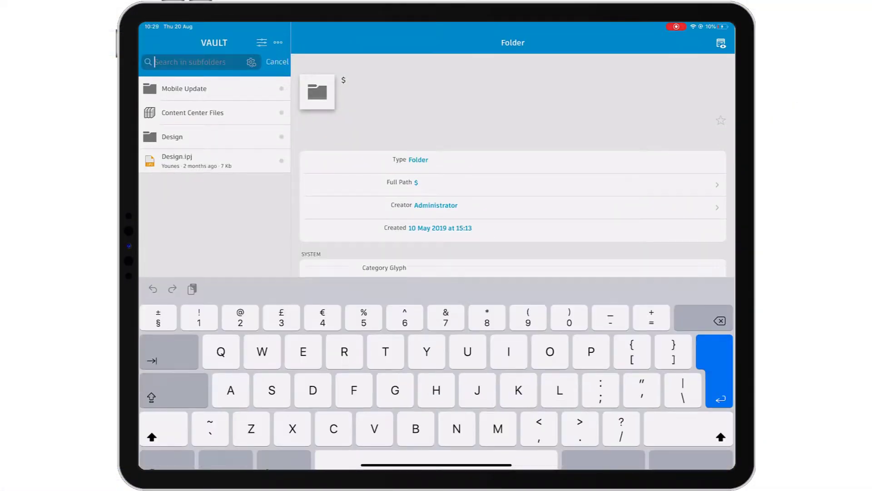
Search for the RCCF assembly, check its where-used drawings and load it in the 3D viewer
type("RCCH")
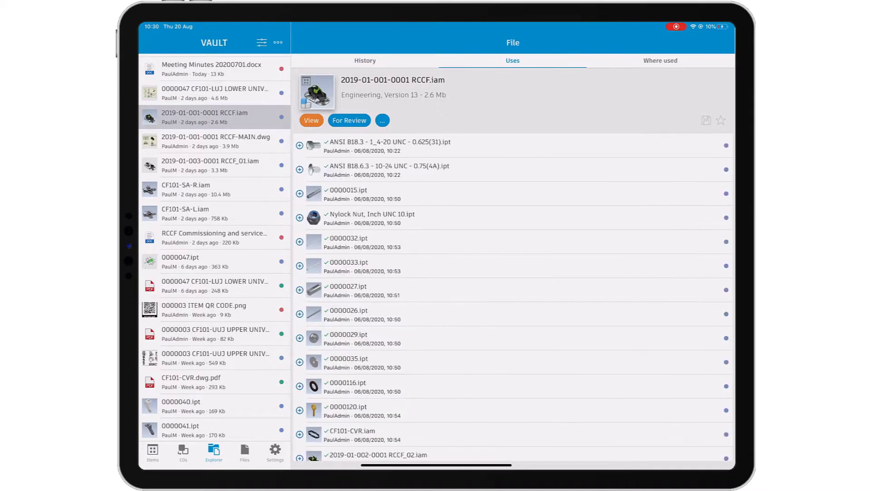
left_click(511, 60)
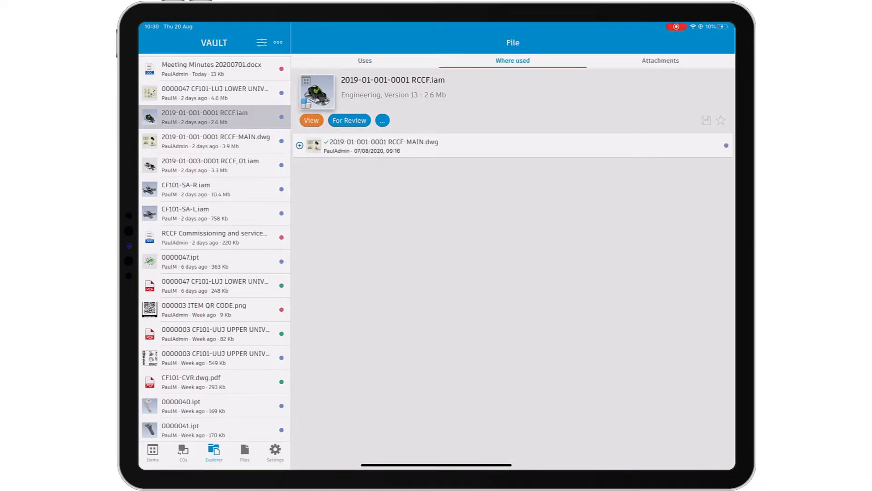
left_click(310, 120)
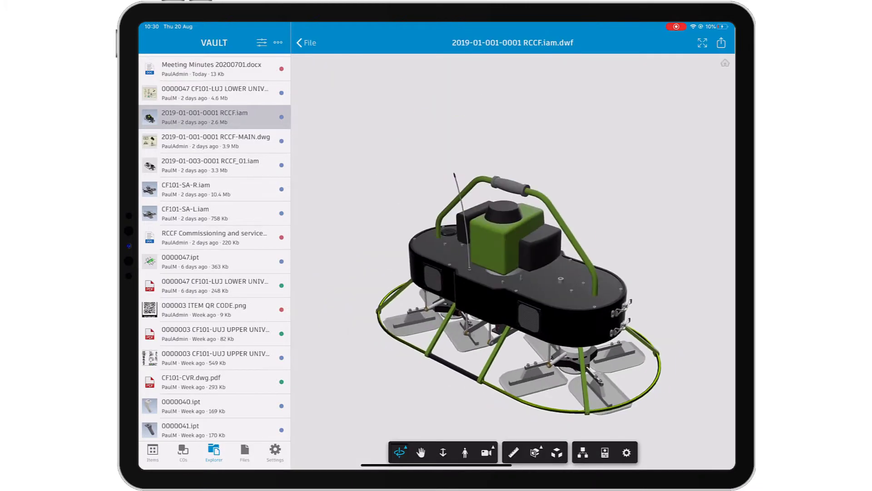
View the model fullscreen, explode the assembly into its parts, then return to the file details
left_click(701, 43)
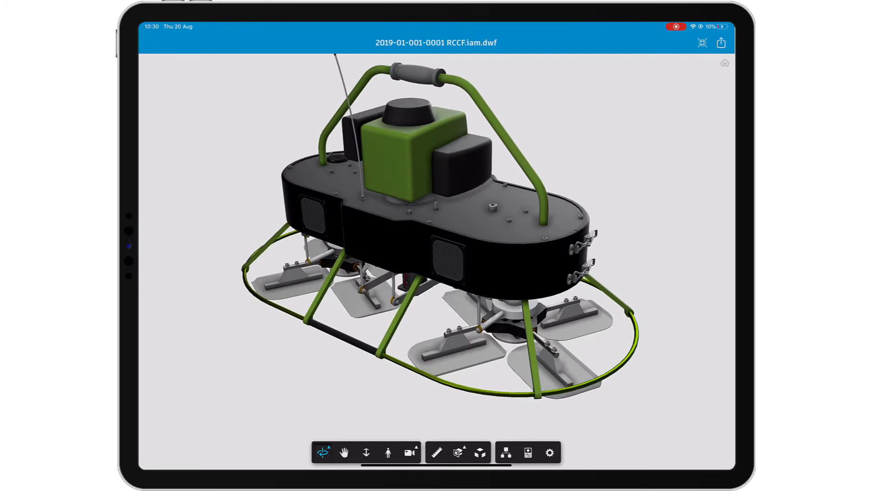
left_click(479, 451)
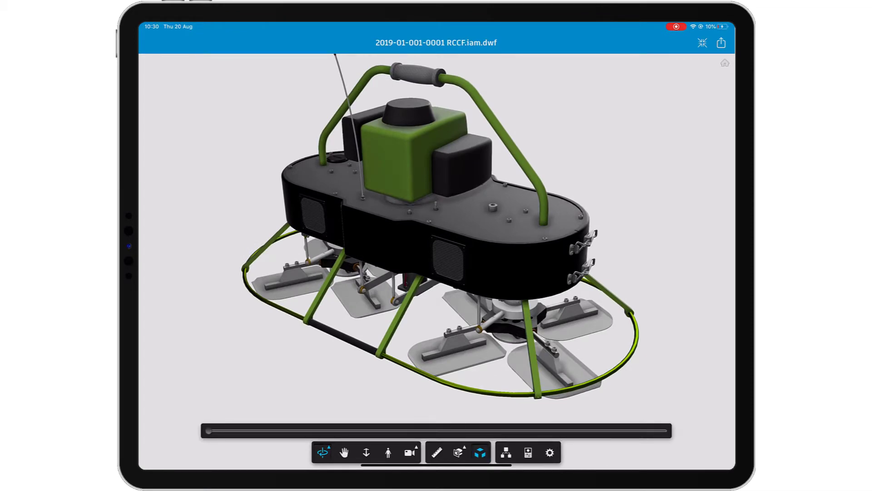
left_click_drag(209, 429, 358, 430)
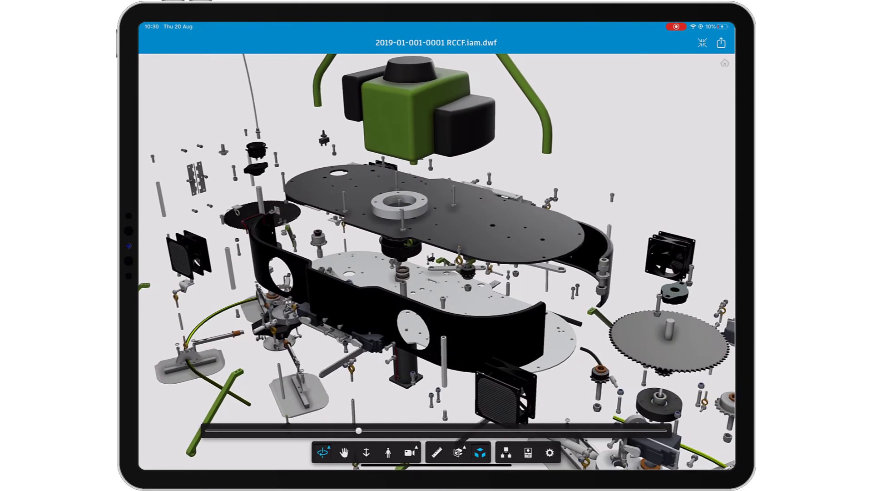
left_click(505, 451)
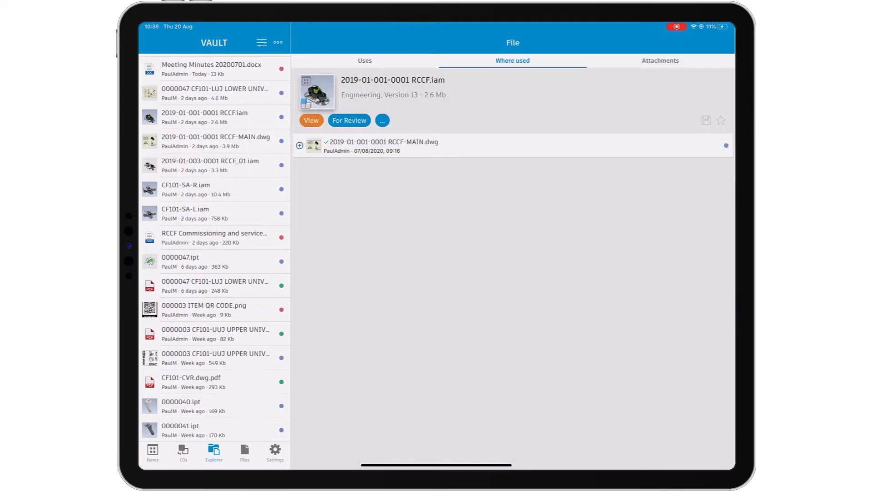
From the RCCF item record, start a new change order via Add to CO > New
left_click(382, 120)
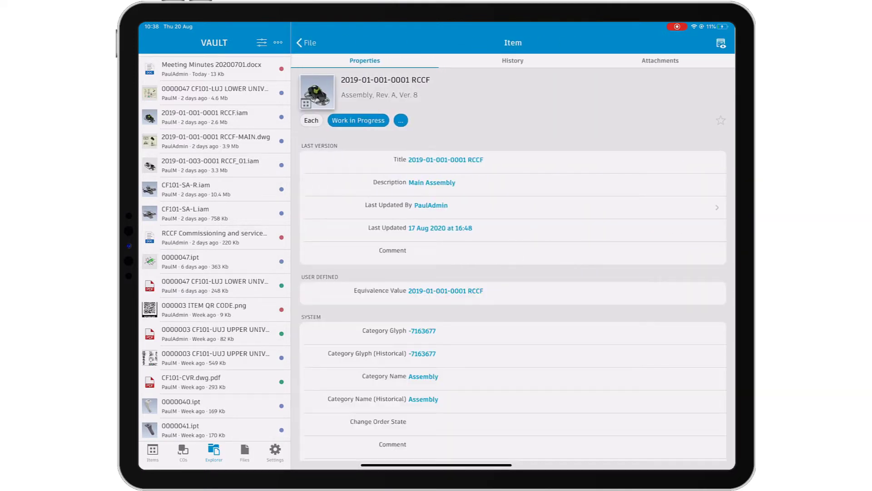
left_click(400, 120)
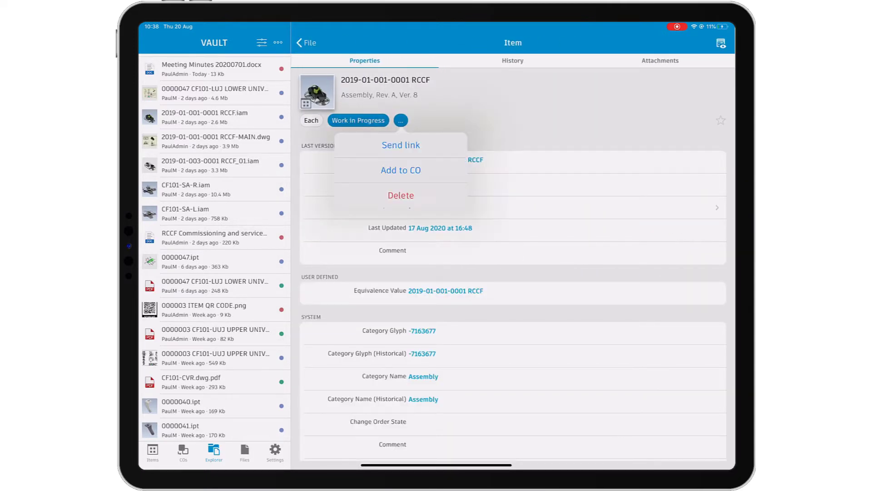
left_click(400, 170)
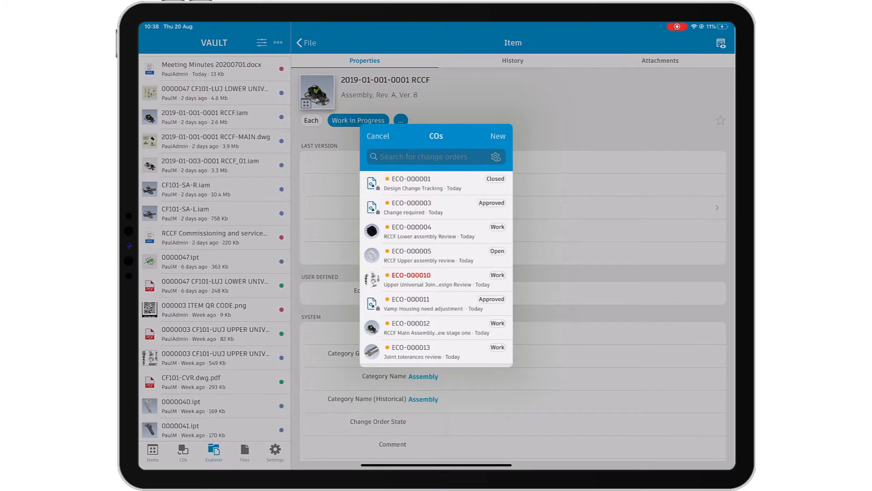
left_click(497, 136)
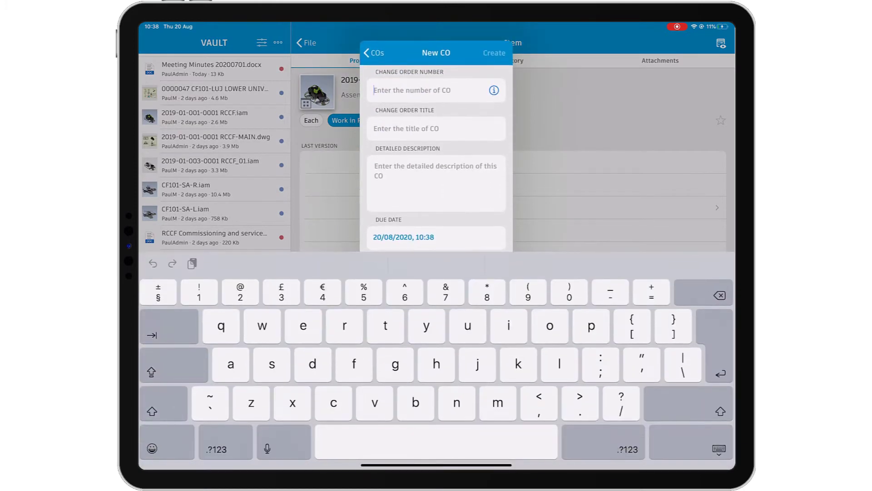
Enter number ECO-000014, title 'RCCF Main Assembly Client Review' and a description referencing the meeting minutes
type("ECO-000014")
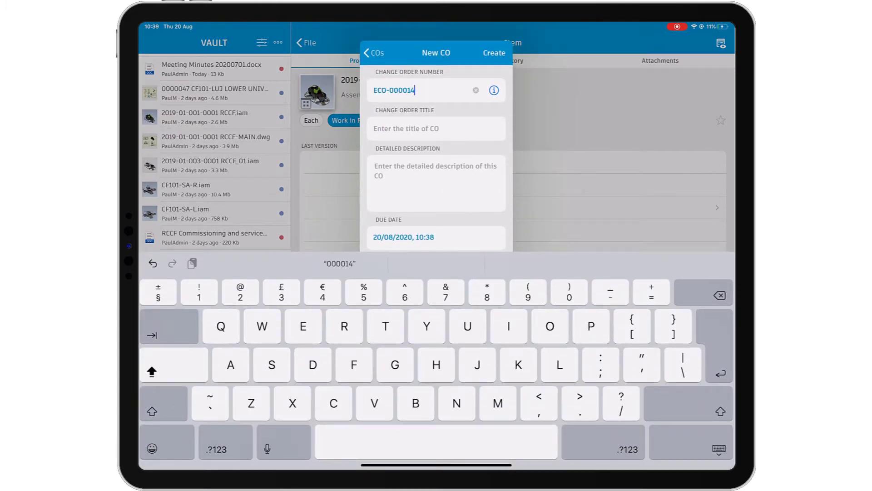
type("RCCF Main Assembly Client Review")
left_click(436, 182)
type("Please review the")
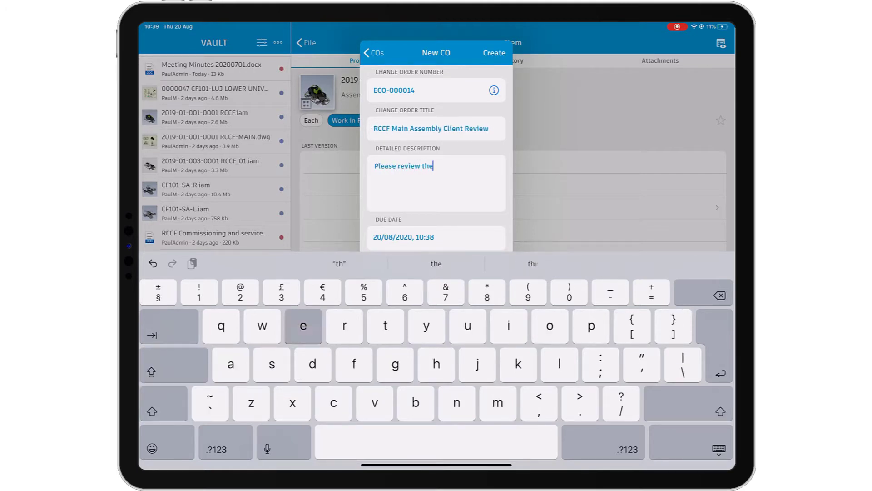
type("comments in the attached meeting minutes and ac")
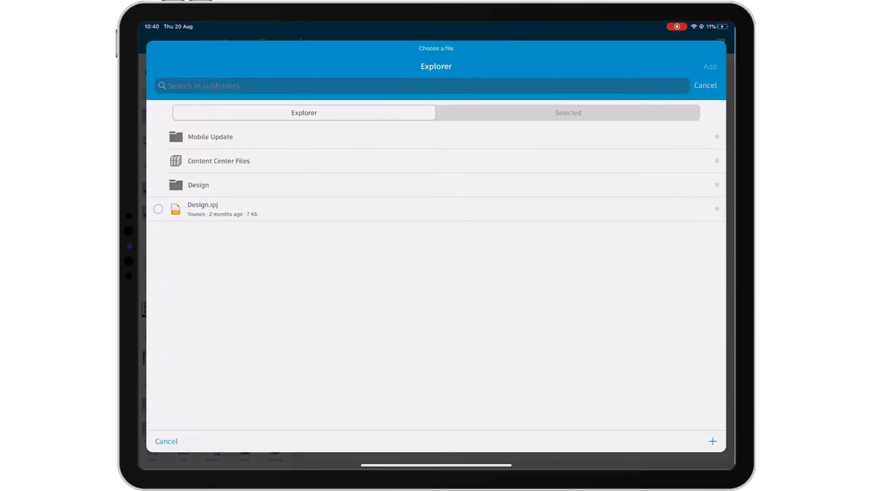
Attach and upload Meeting Minutes 20200819.docx to the change order
left_click(713, 442)
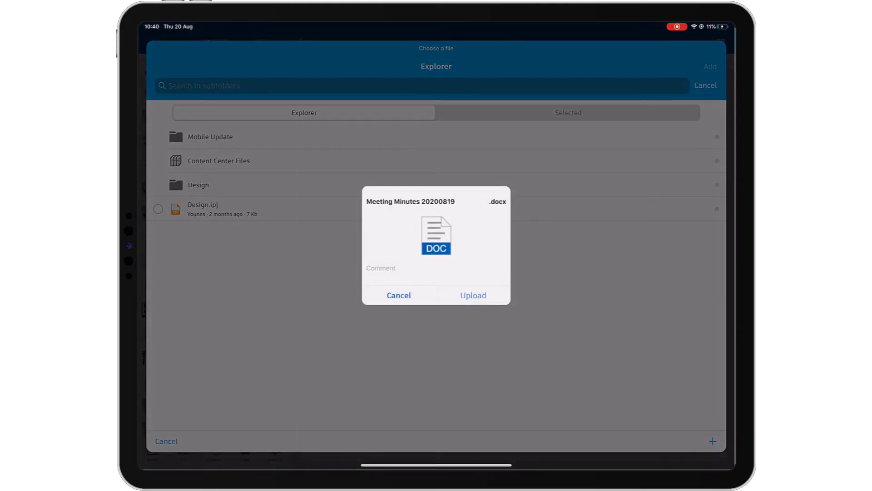
left_click(472, 294)
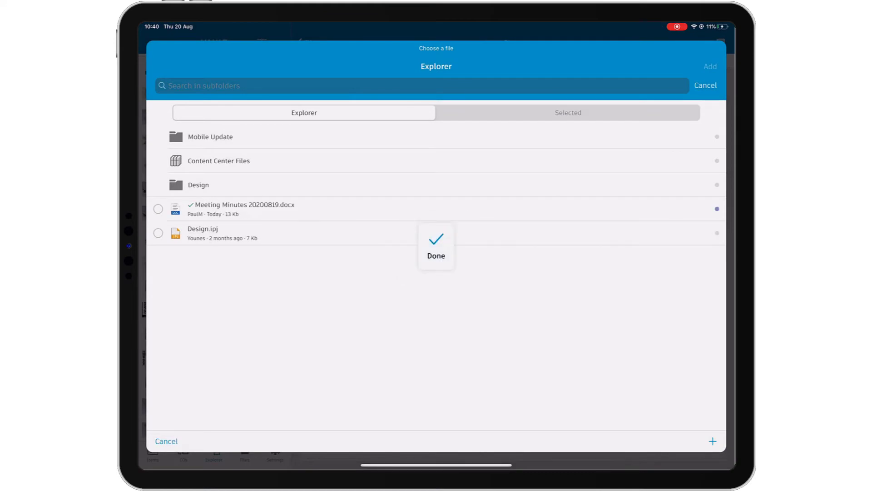
left_click(158, 209)
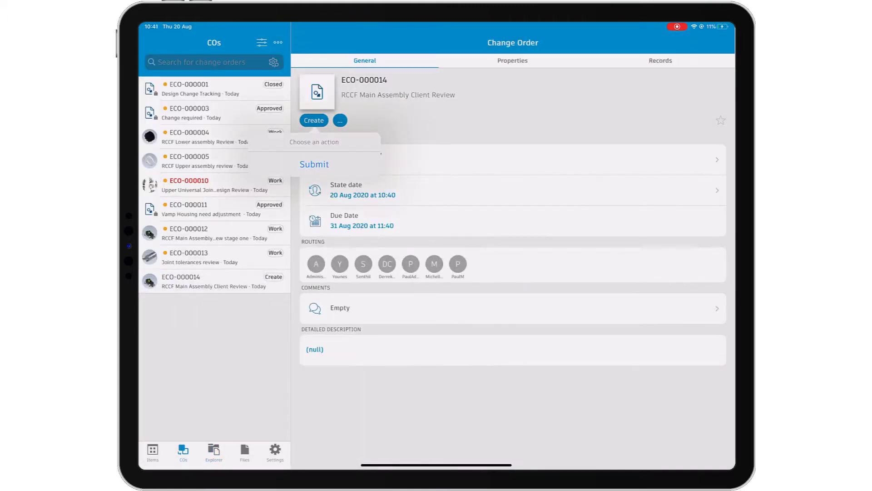
Submit ECO-000014 to Open with the comment 'Submitted'
left_click(313, 163)
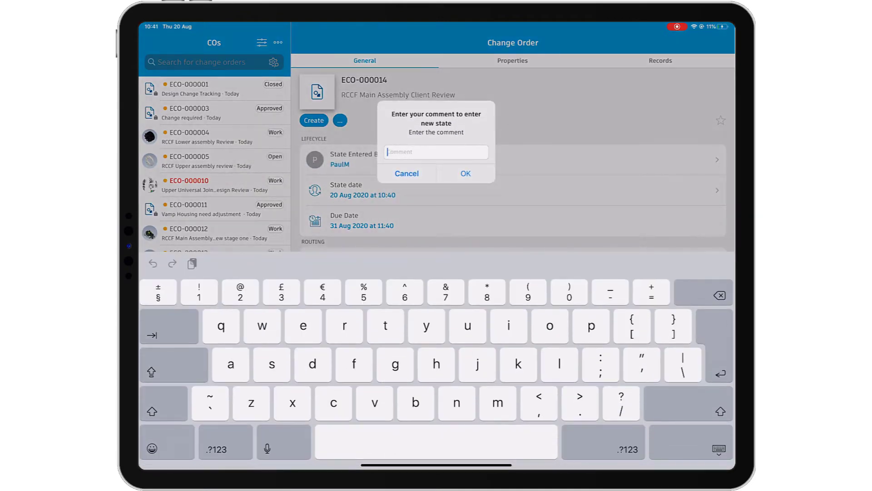
type("Submitted")
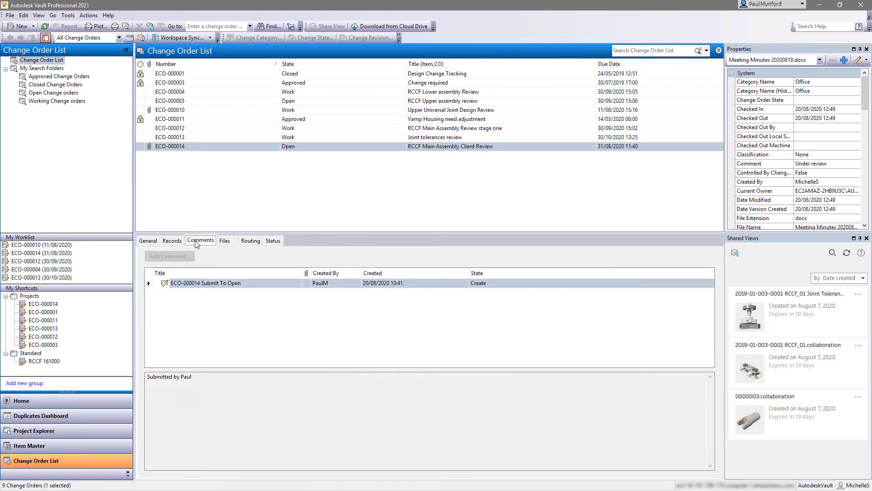
Submit ECO-000014 from Open to Work with the comment 'I'll take this on'
left_click(224, 240)
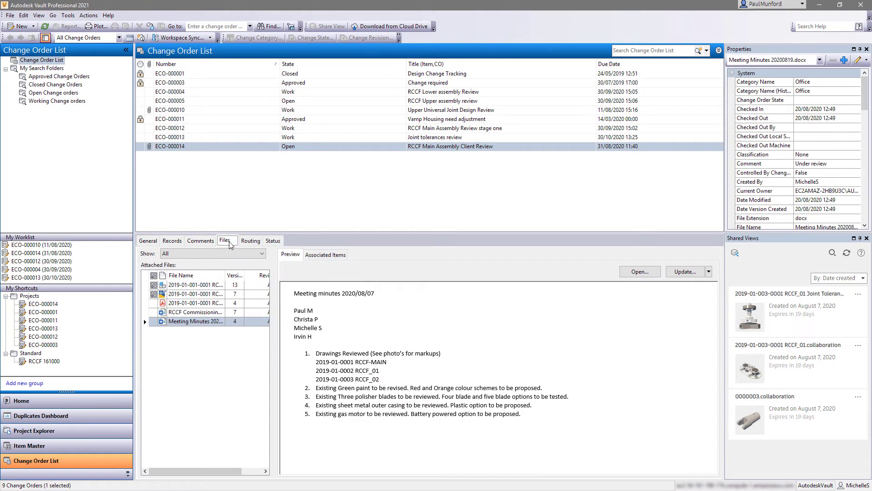
right_click(170, 145)
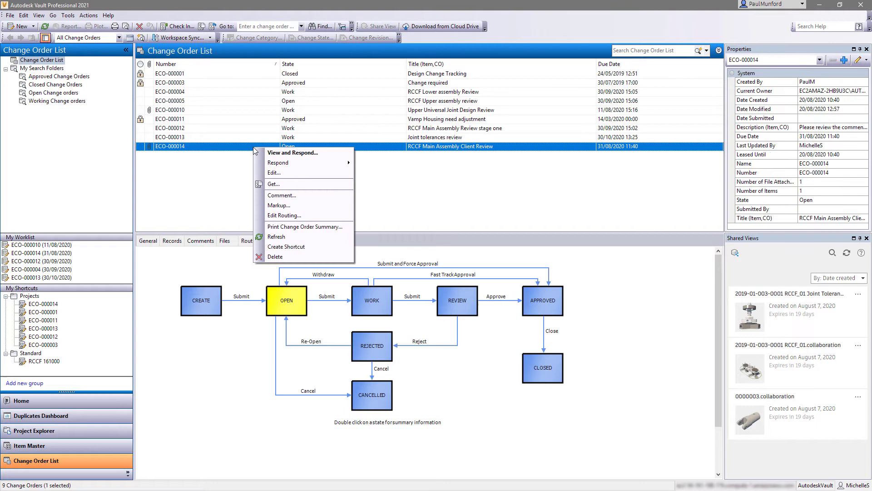
left_click(278, 162)
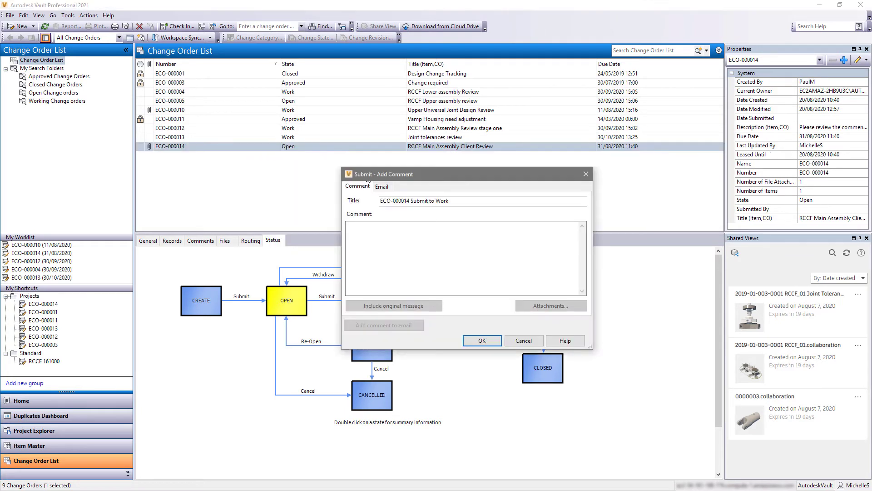
type("I'll take this on")
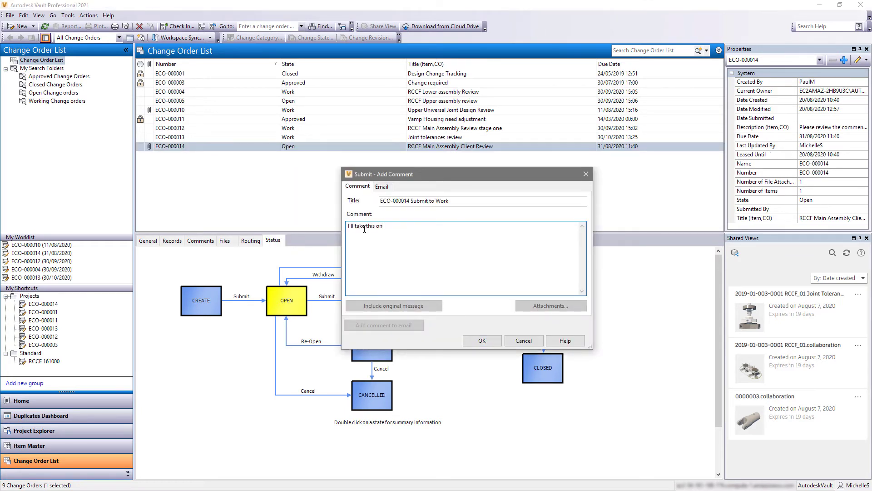
left_click(482, 340)
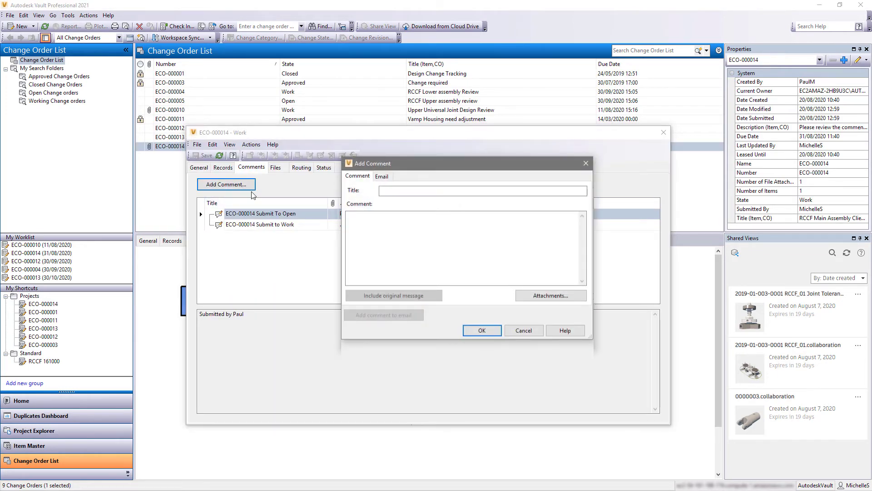
Write the 'Query on color schemes' comment asking Paul about including the blue color scheme
type("Query on color s")
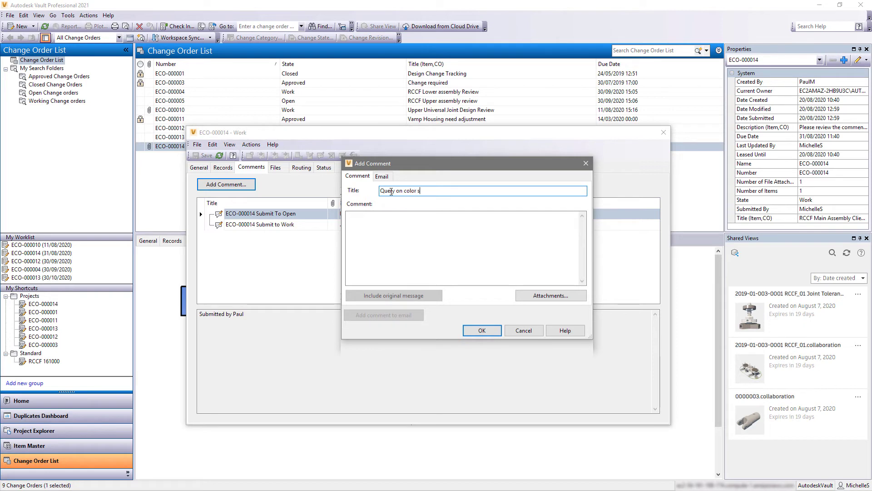
type("Hi Paul, we are currently")
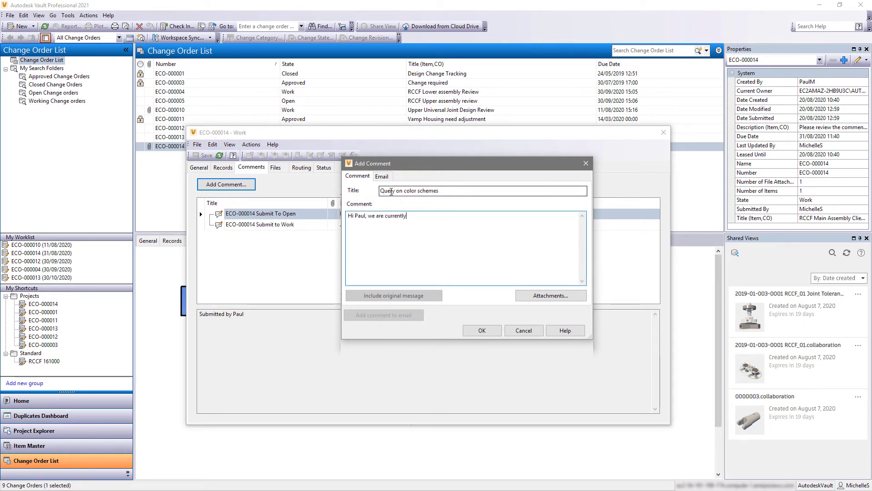
type("working on a blue color scheme for another client.")
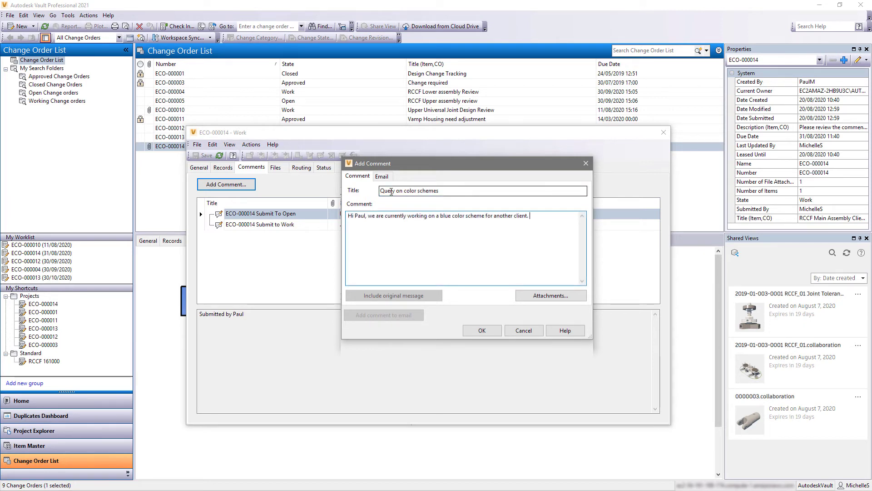
type("Would you like to include this in your nex")
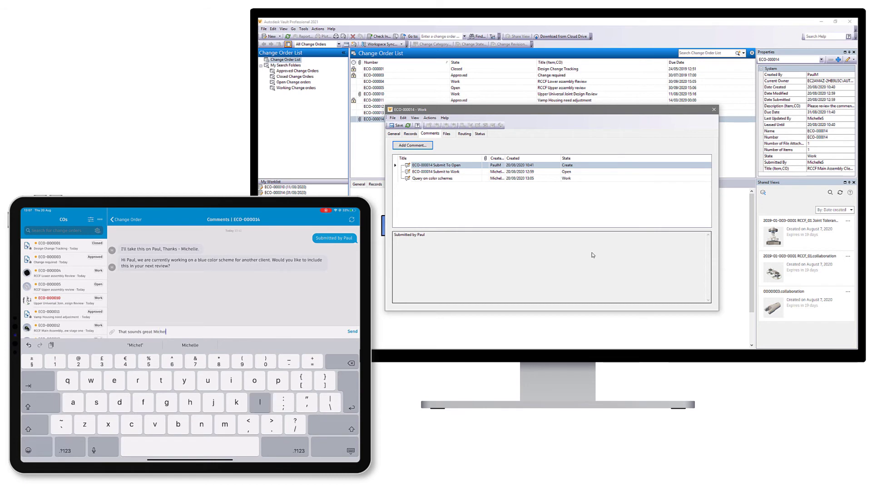
Read the 'Comment via iOS app' reply and post a 'No Problem' comment on ECO-000014
left_click(353, 331)
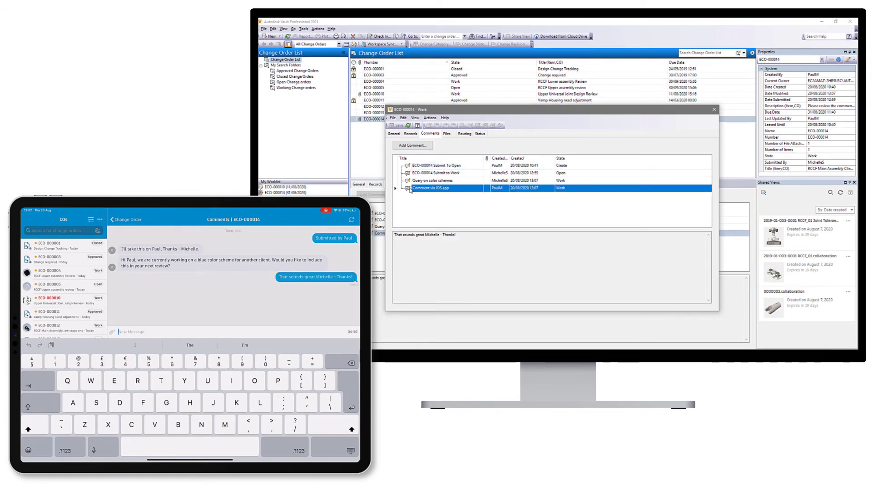
left_click(413, 144)
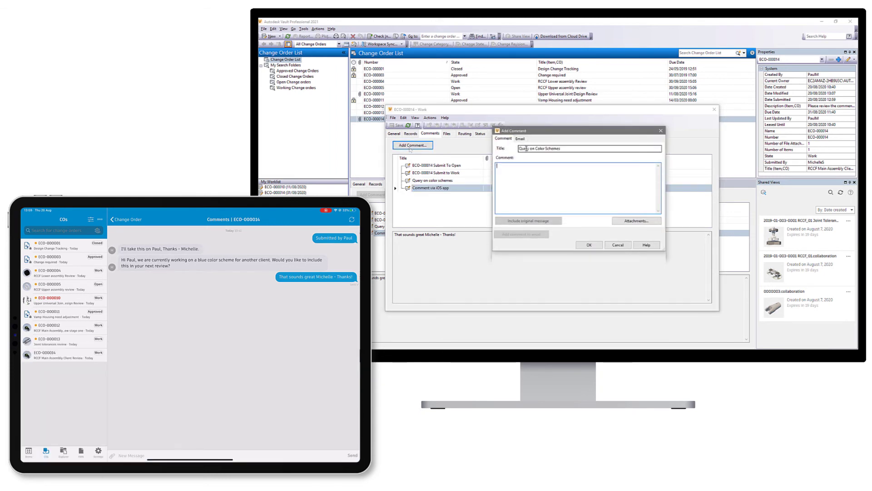
type("No Problem")
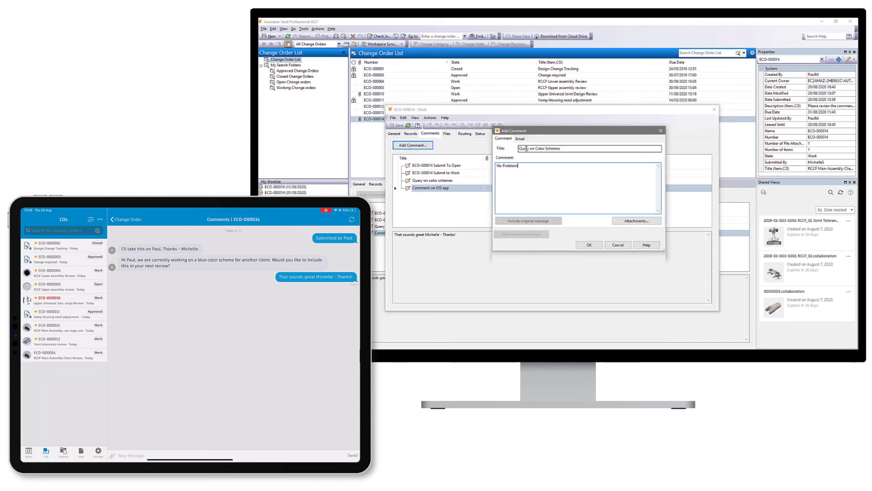
left_click(588, 244)
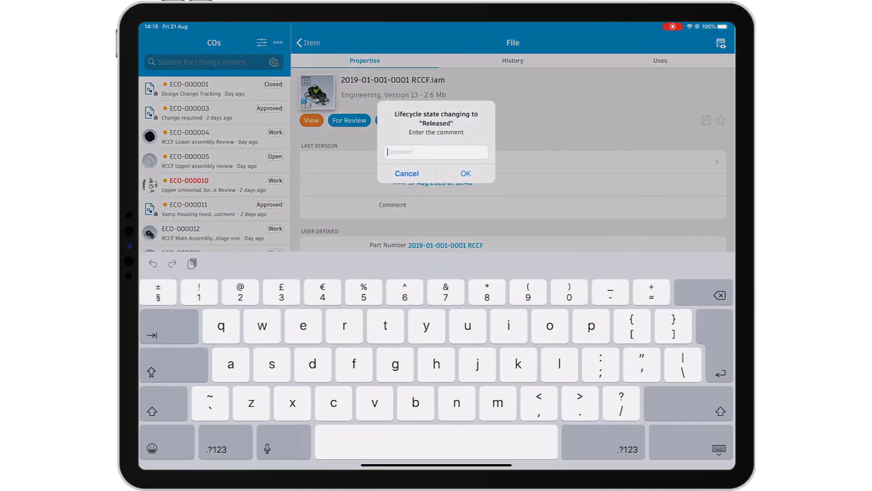
Release RCCF.iam with the comment 'ECO-000014 Approved. Files released.'
type("ECO-000014 A")
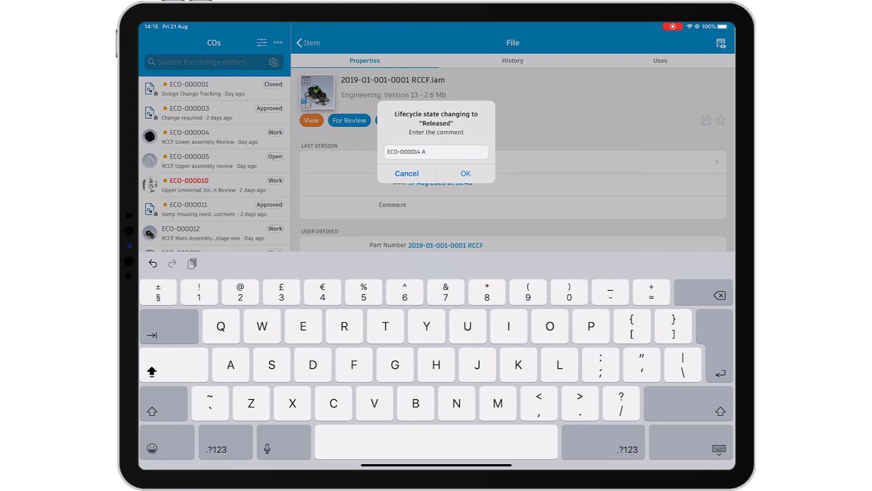
type("pproved. Files released")
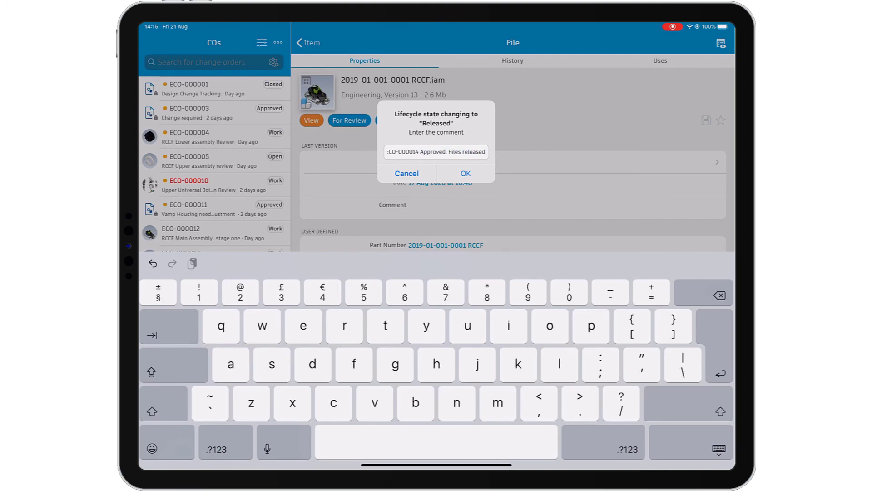
left_click(465, 173)
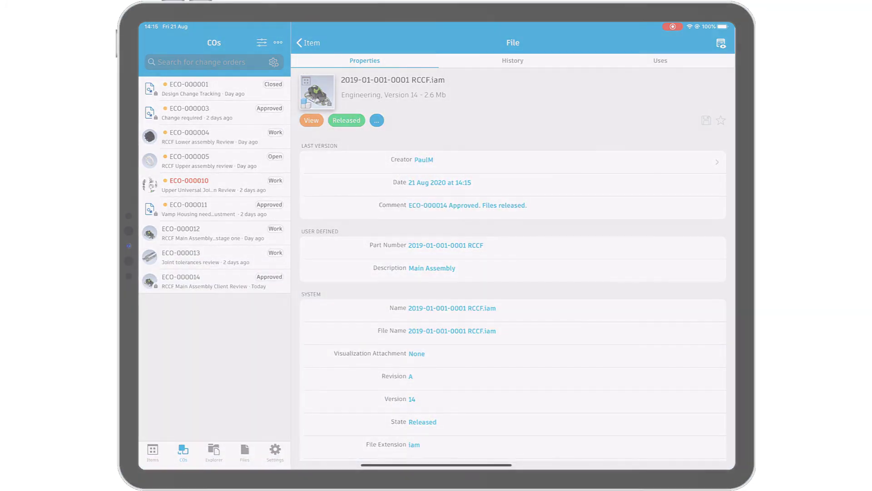